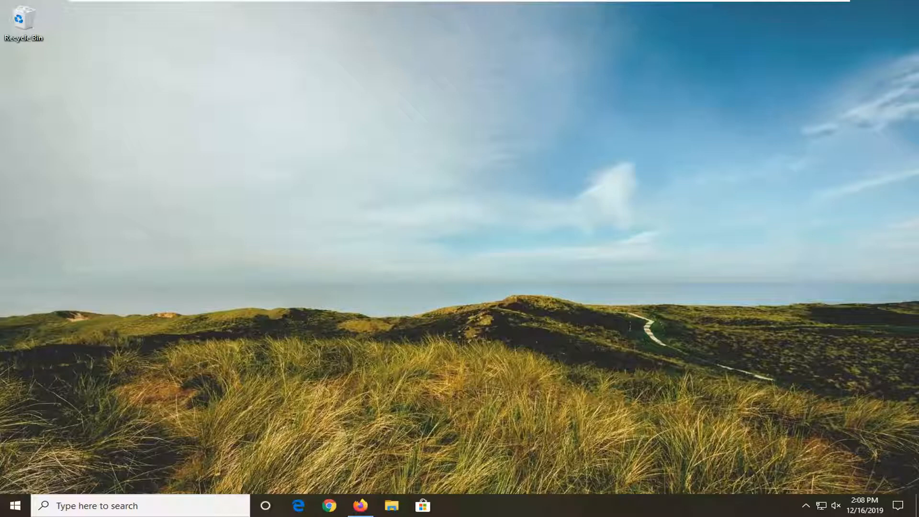
Step: Launch Firefox from the taskbar and maximize its window on the Google home page
click(360, 506)
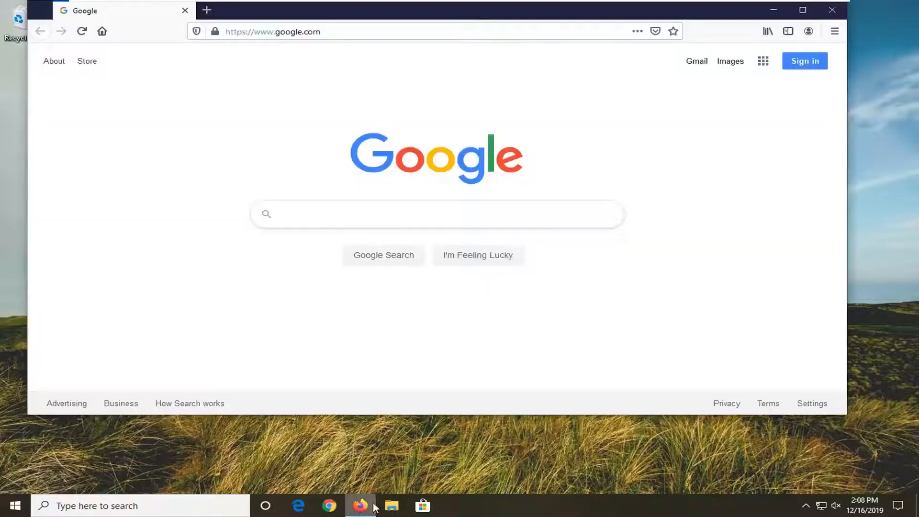
click(802, 10)
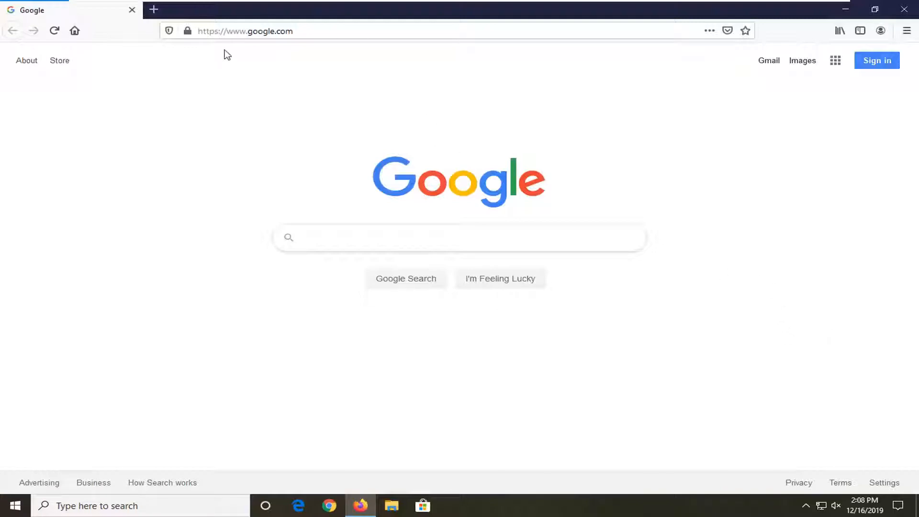
Step: Enter about:config in the address bar to reach its risk warning page
click(245, 31)
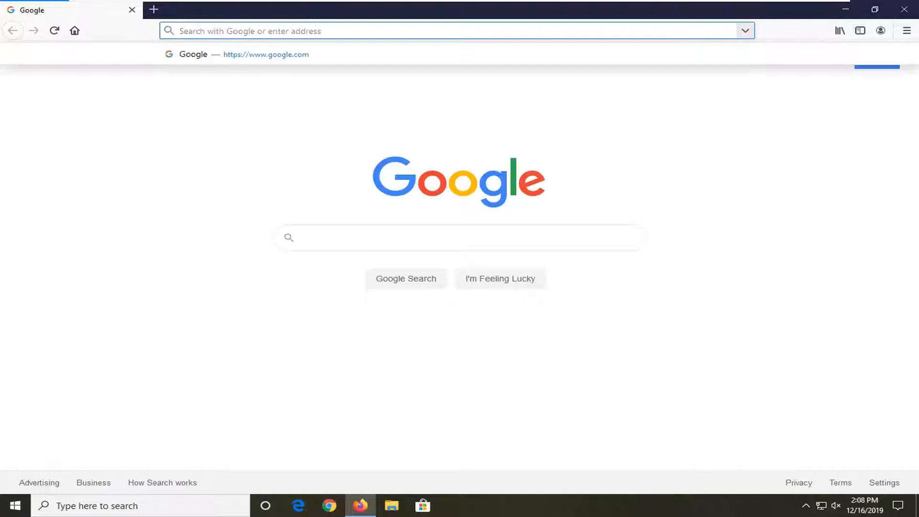
text(about)
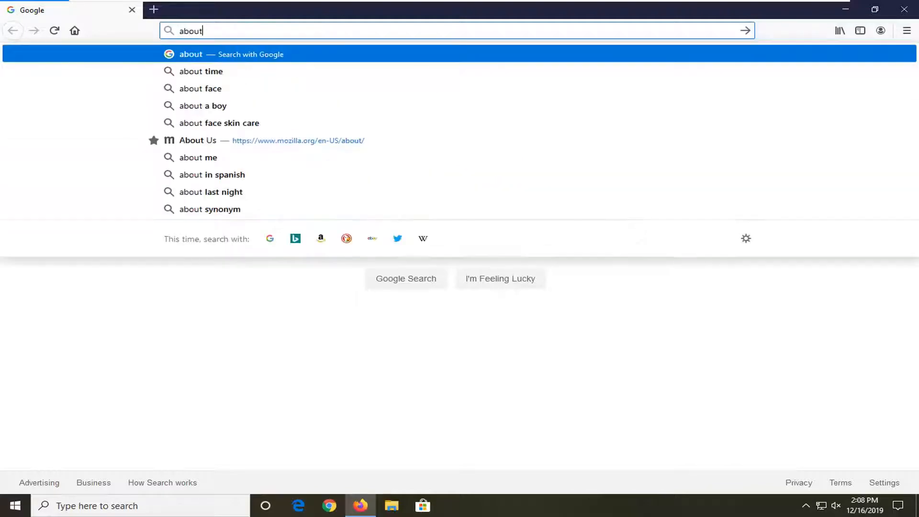
text(:)
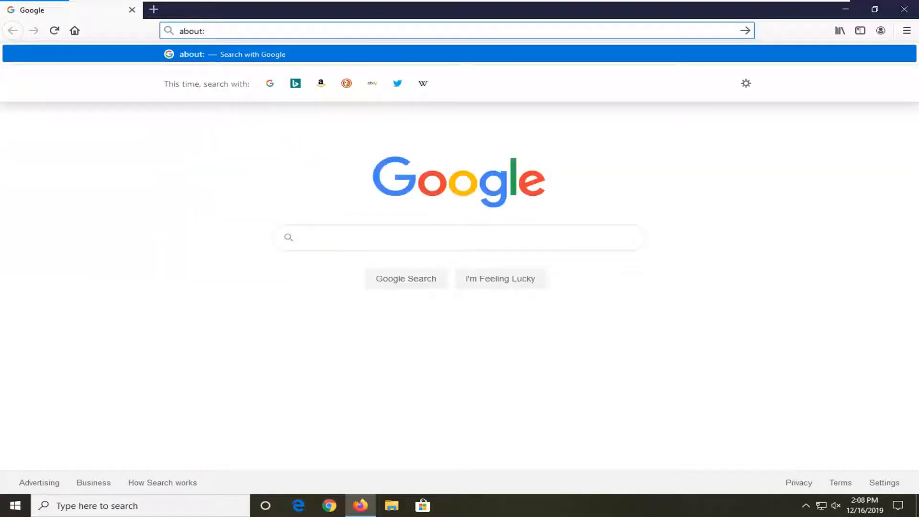
text(config)
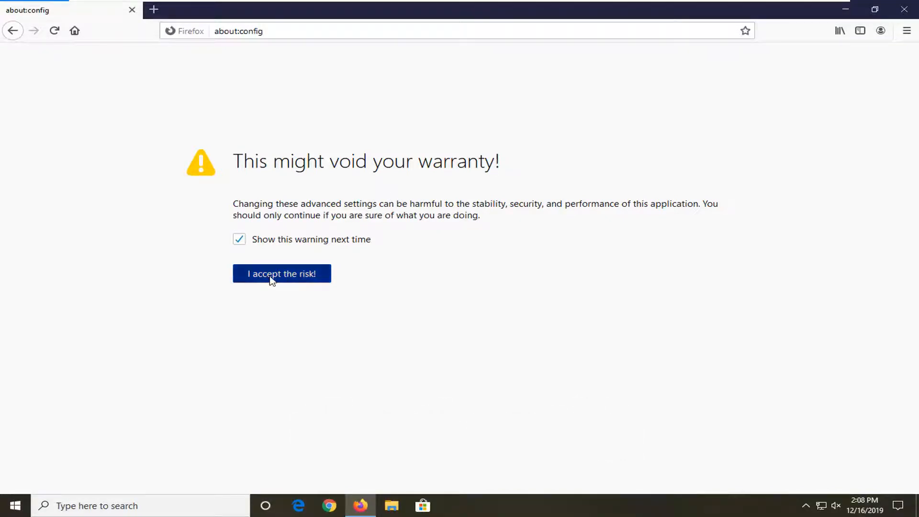
Step: Accept the risk warning and filter preferences by 'media.mediasource' to show five entries
click(282, 274)
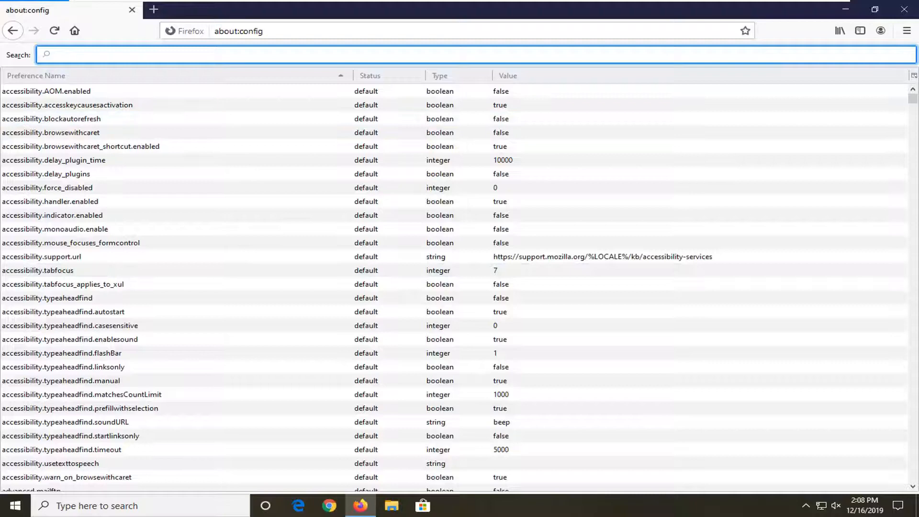
text(media.mediaso)
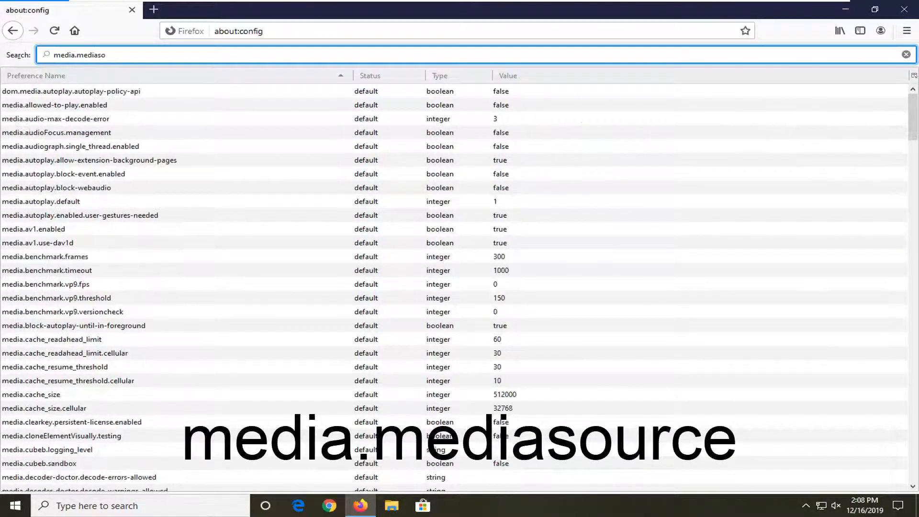
text(urce)
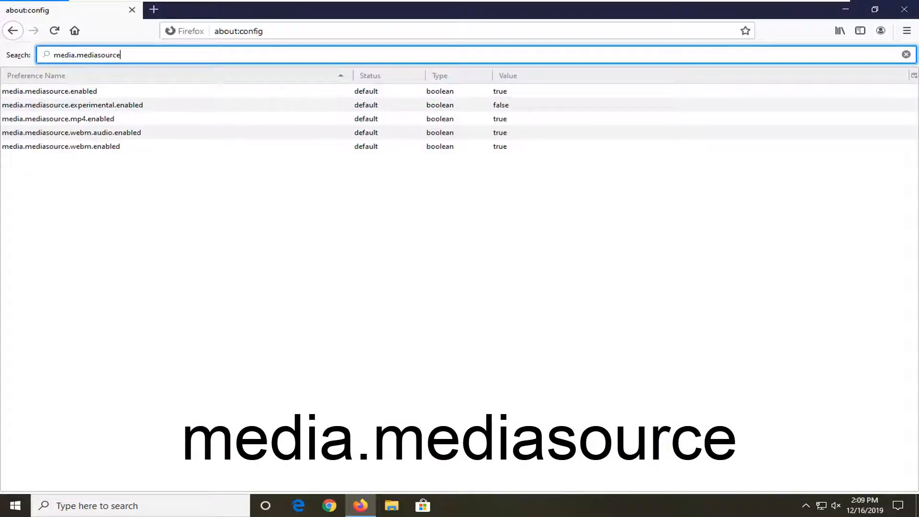
mouse_move(71, 132)
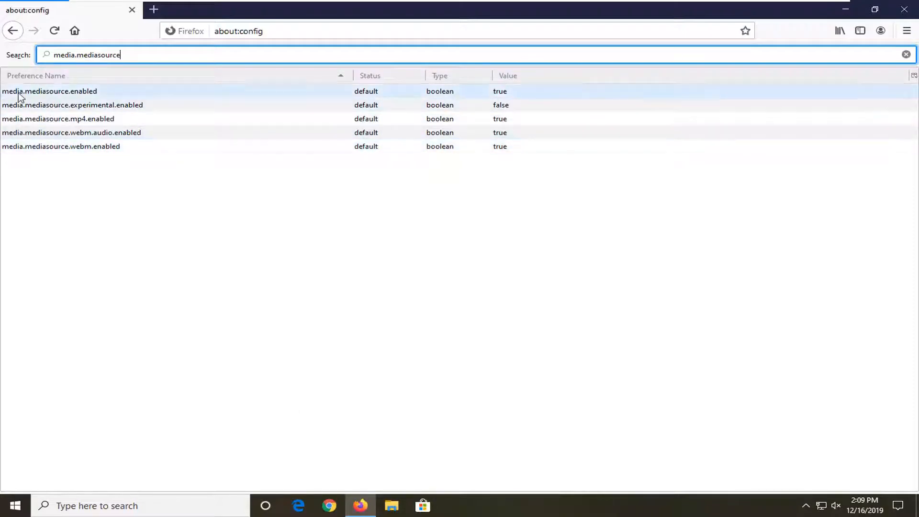
mouse_move(52, 97)
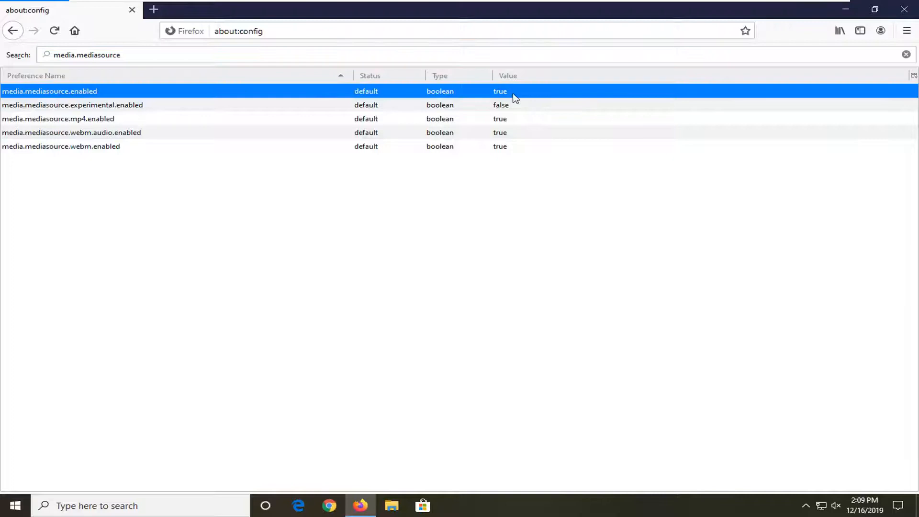
mouse_move(55, 96)
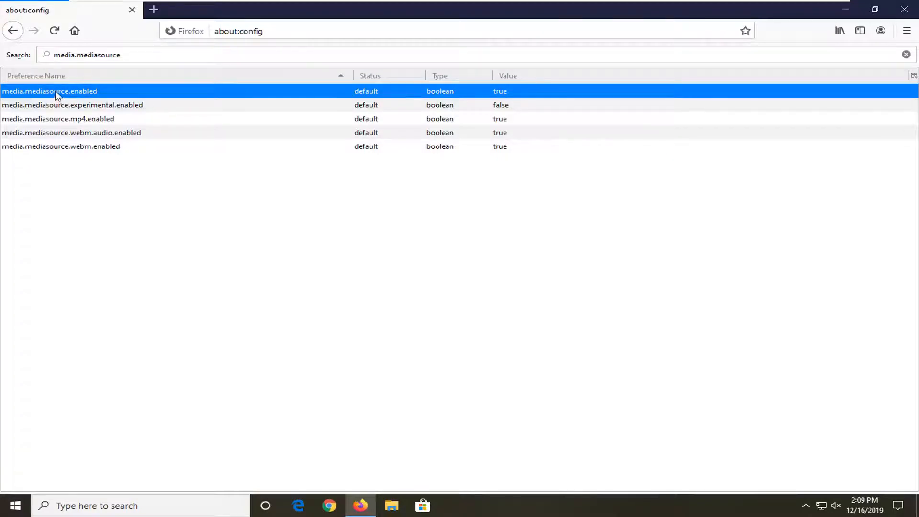
double_click(50, 91)
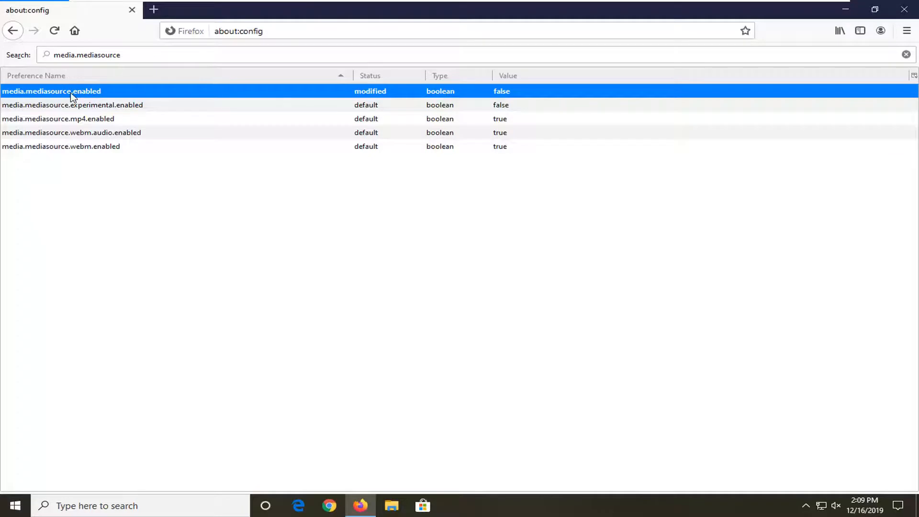
double_click(52, 90)
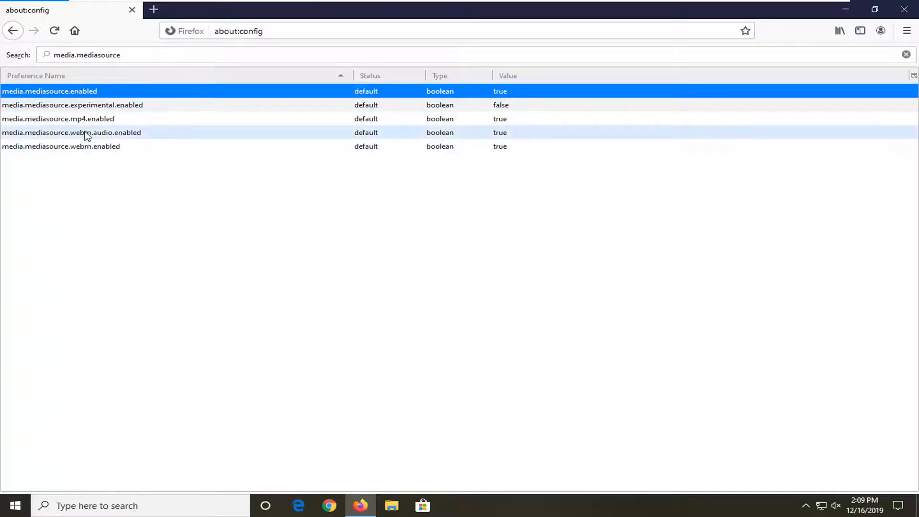
mouse_move(105, 135)
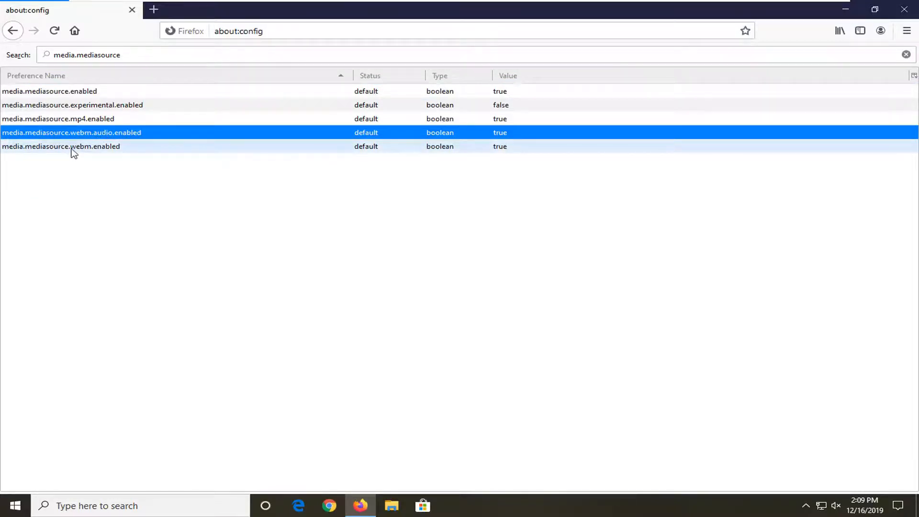
click(58, 118)
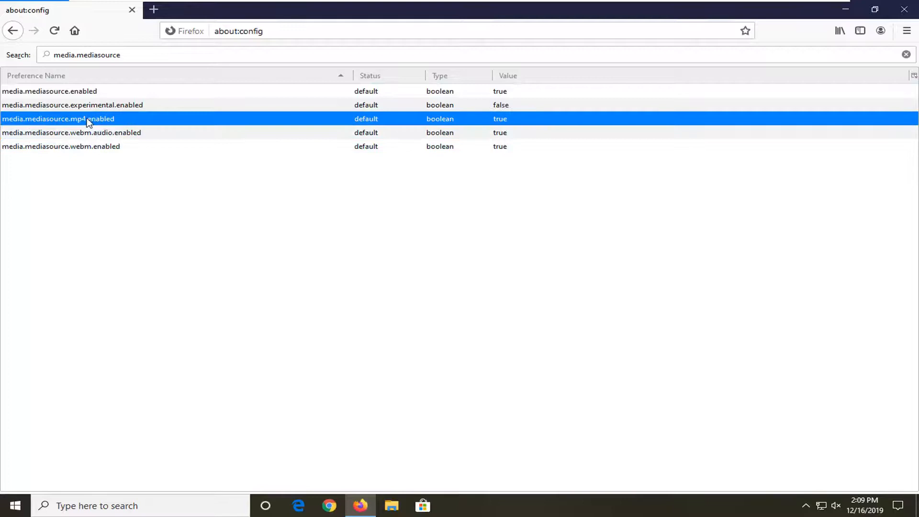
mouse_move(475, 233)
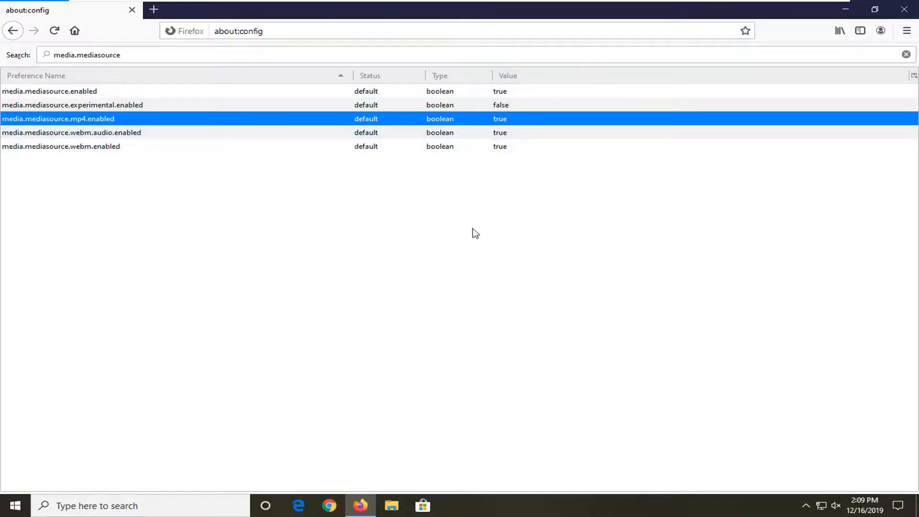
mouse_move(328, 236)
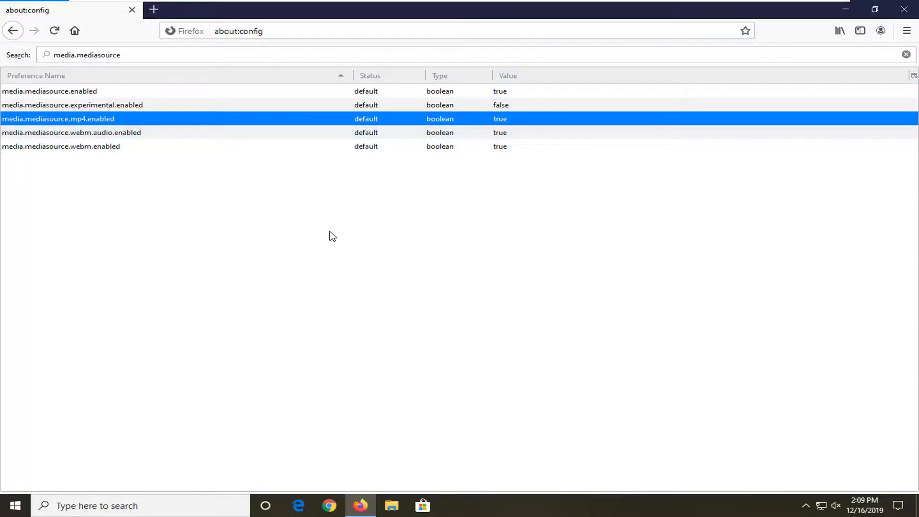
mouse_move(907, 9)
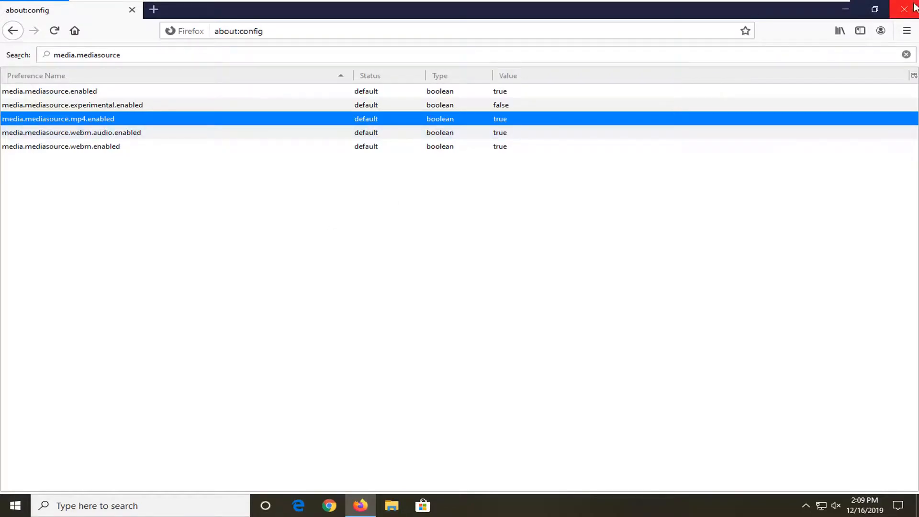
Step: Close the Firefox window to return to the Windows desktop
click(912, 9)
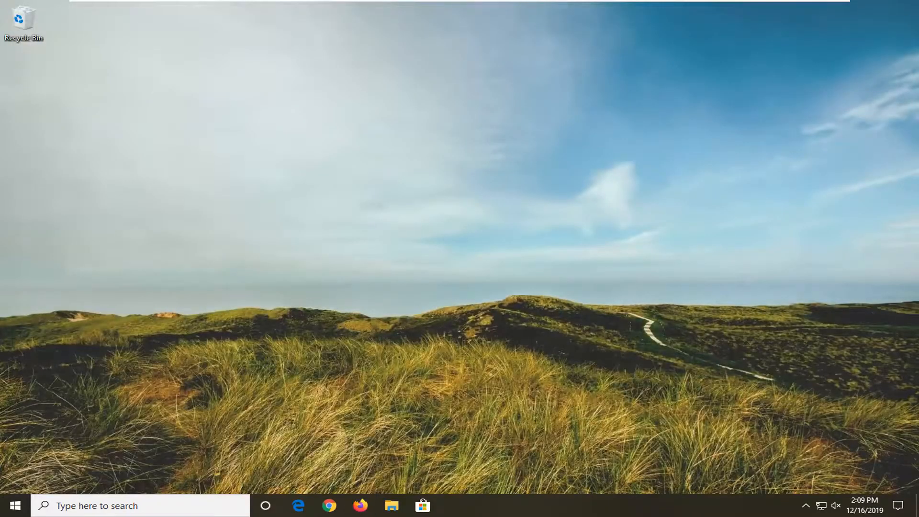